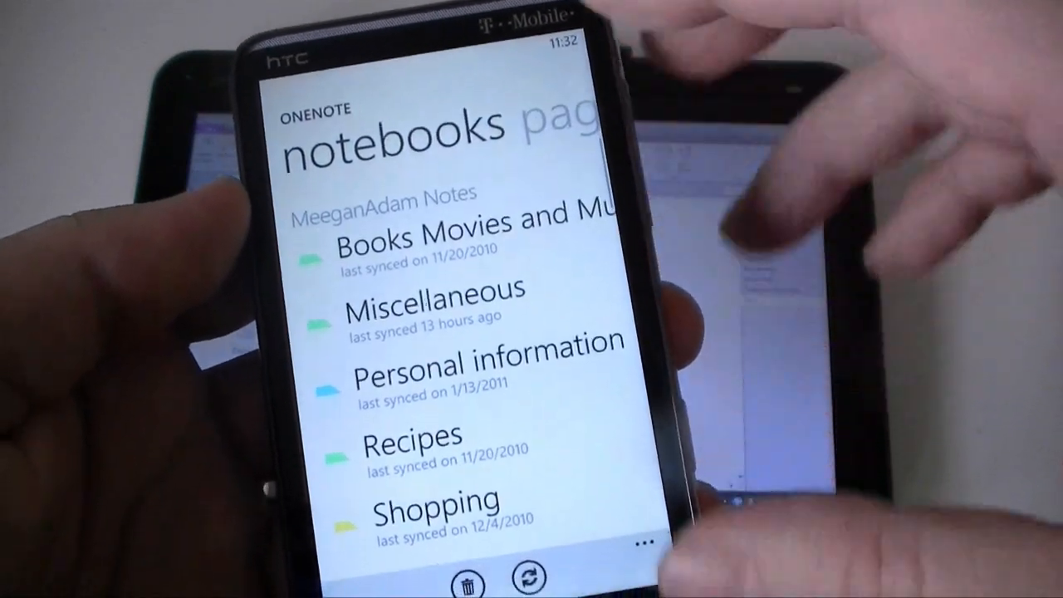
- Scroll the Test page past the embedded Word, Excel and PowerPoint icons to the table and lists
scroll(down, 3)
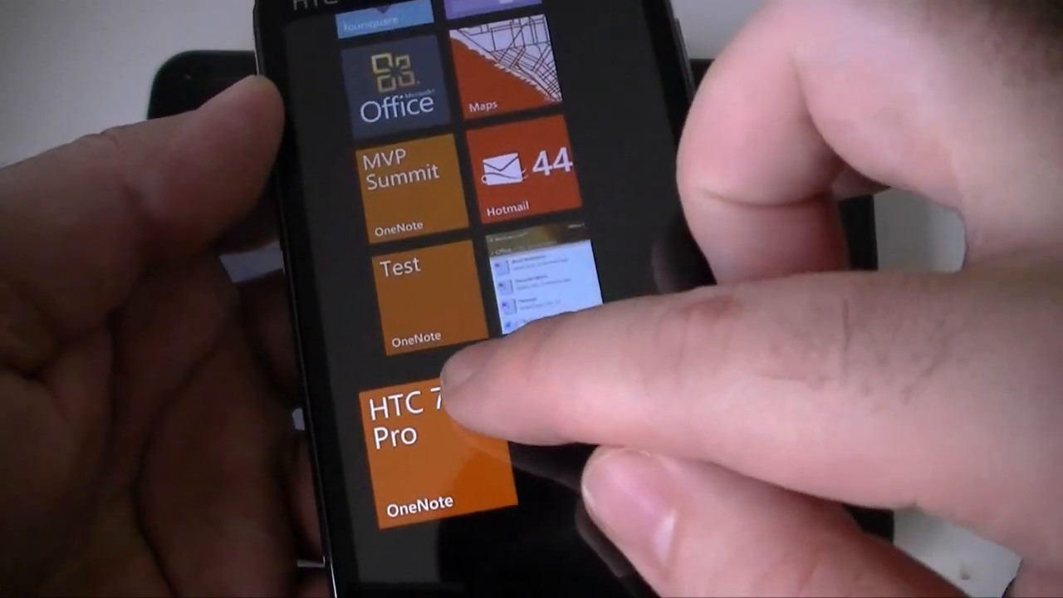
scroll(up, 3)
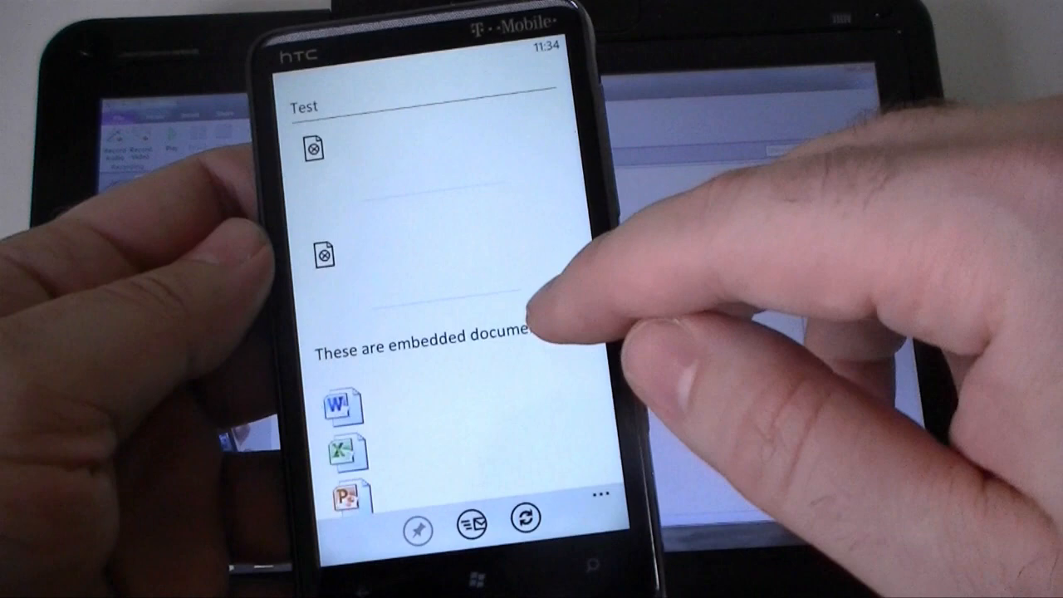
scroll(down, 3)
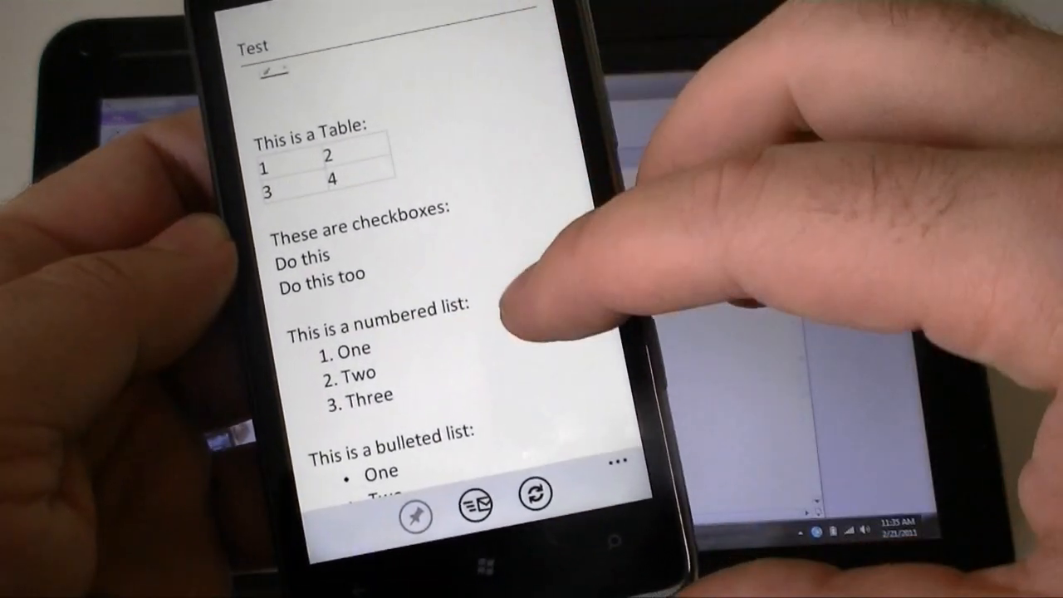
- Scroll through the table, checkboxes and lists, then tap a hyperlink on the Test page
scroll(up, 3)
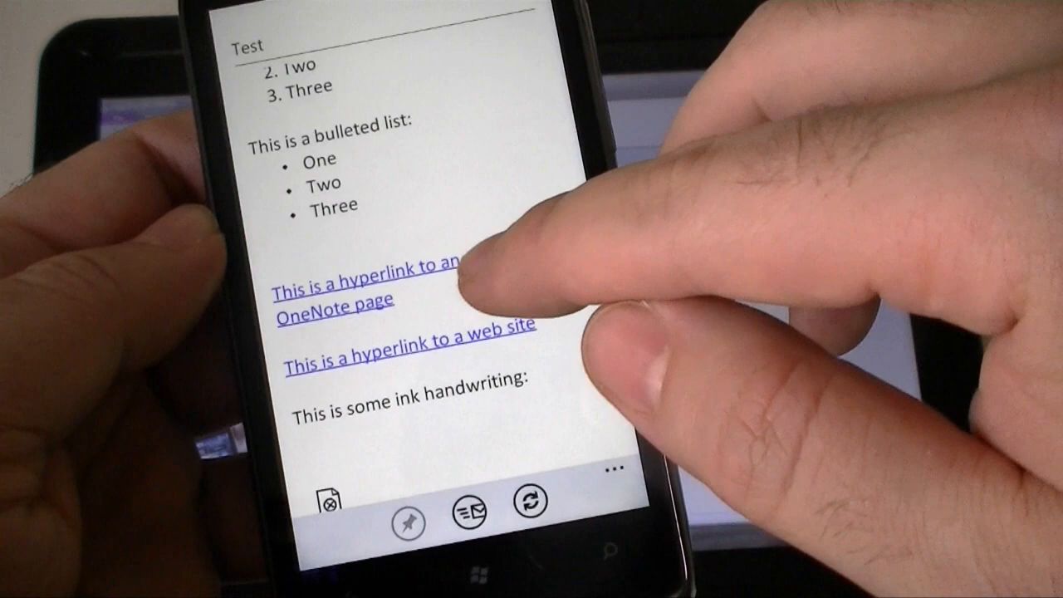
click(370, 299)
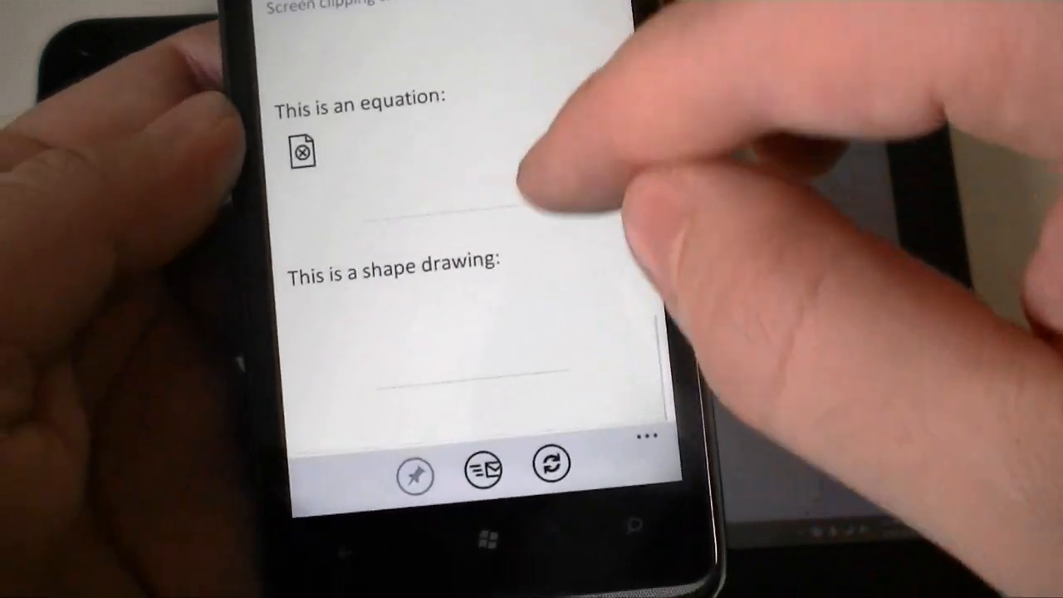
- Scroll down the Test page to the equation and shape drawing placeholders
scroll(down, 3)
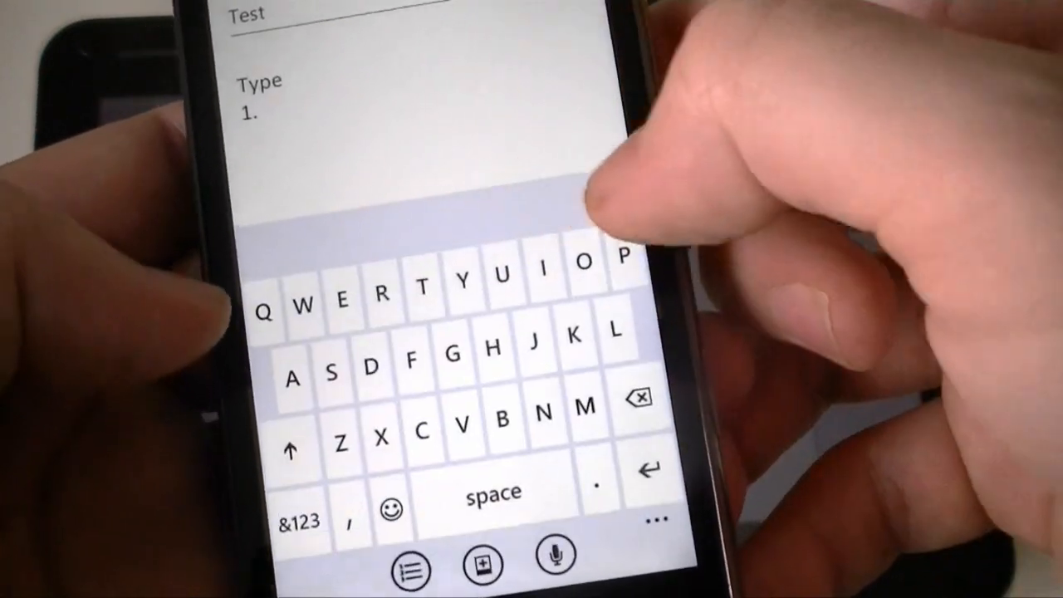
- Delete the numbered '1.' item so only 'Type' remains in the new entry
click(635, 401)
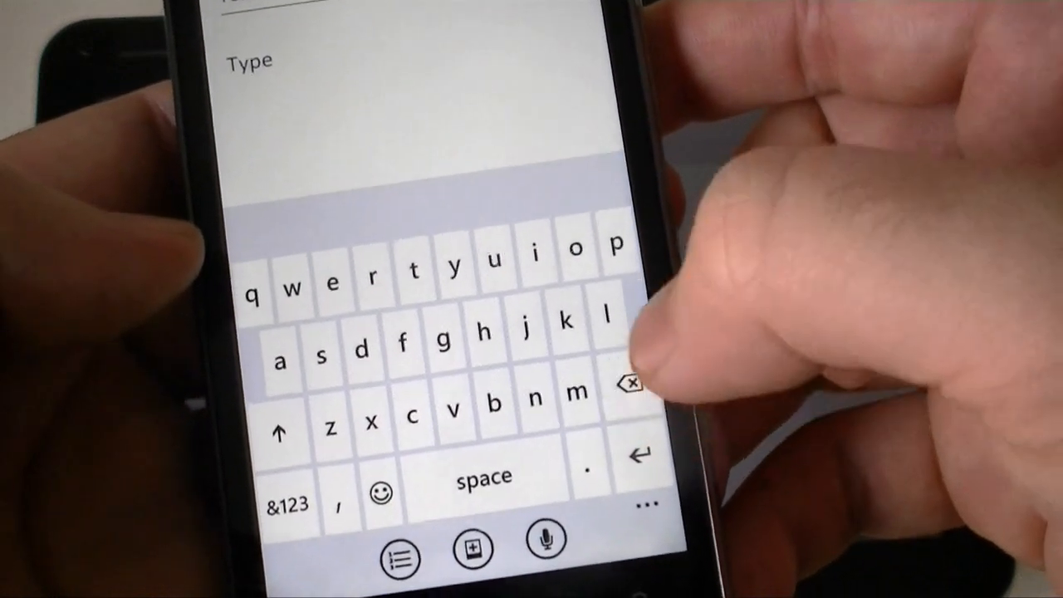